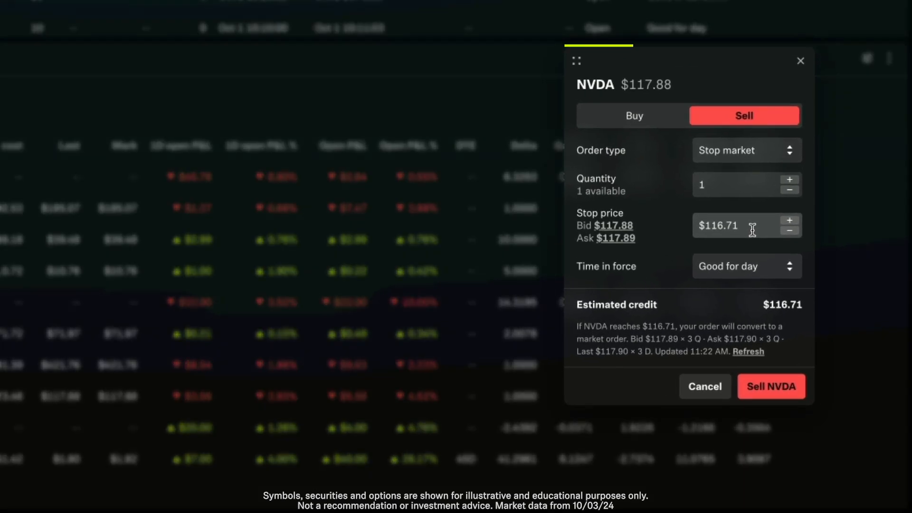
Step: Enter a $105.00 stop price for the 1-share NVDA sell order and bring up the time-in-force options
left_click(739, 226)
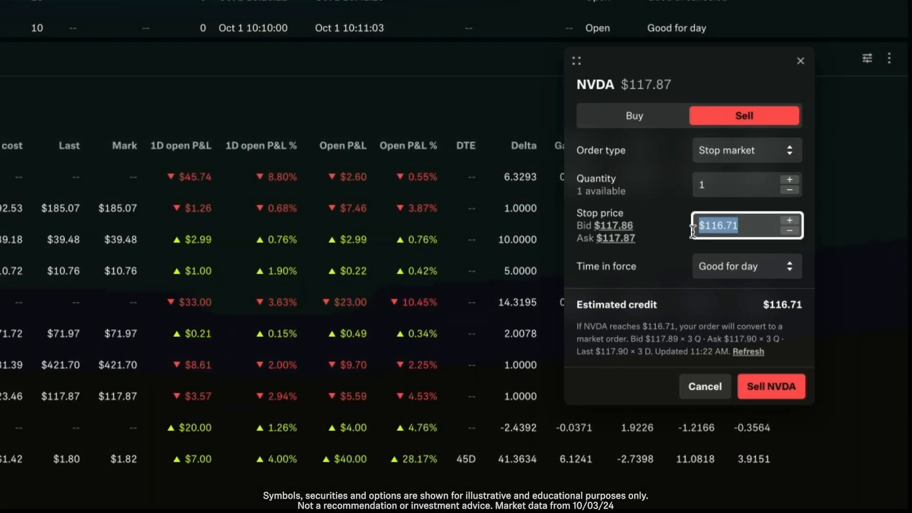
type("105.00")
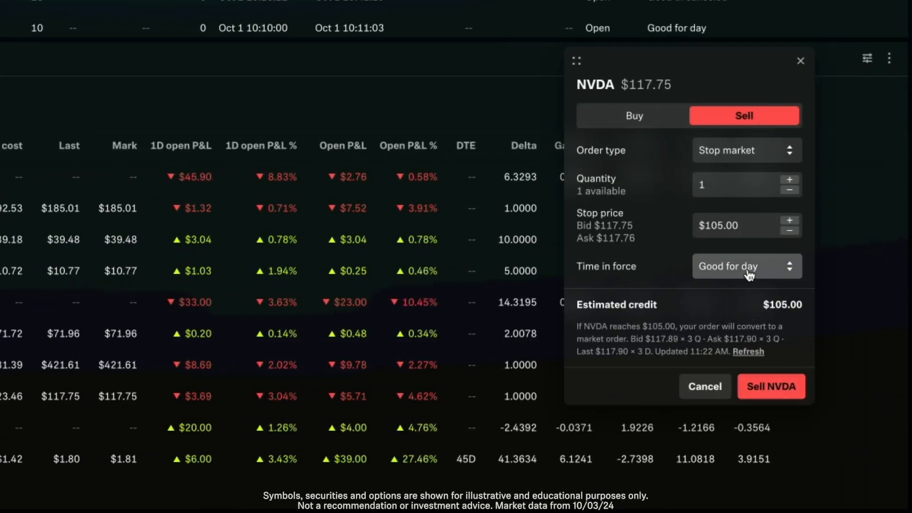
left_click(747, 266)
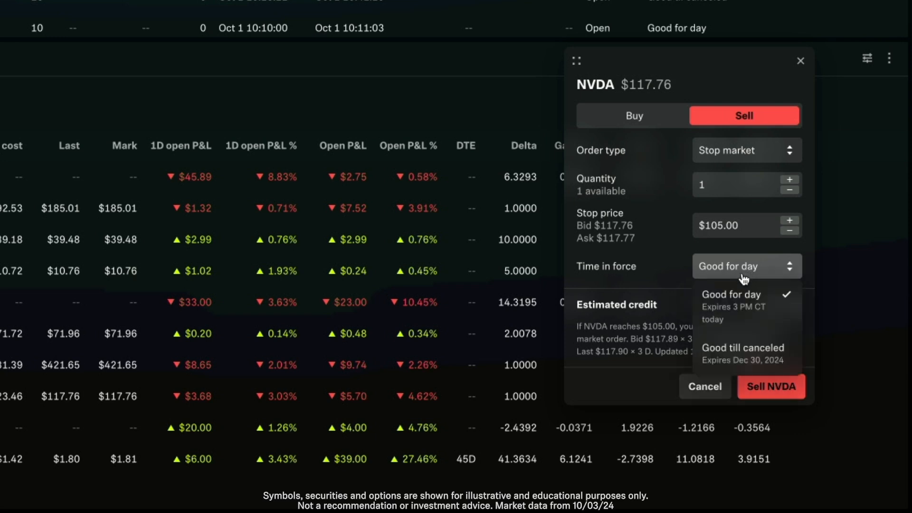